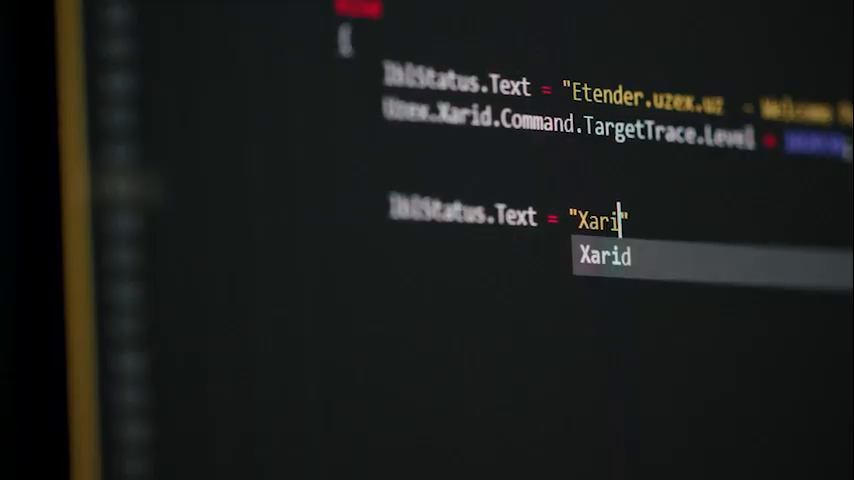
{"action": "type", "text": ".uzex.uz"}
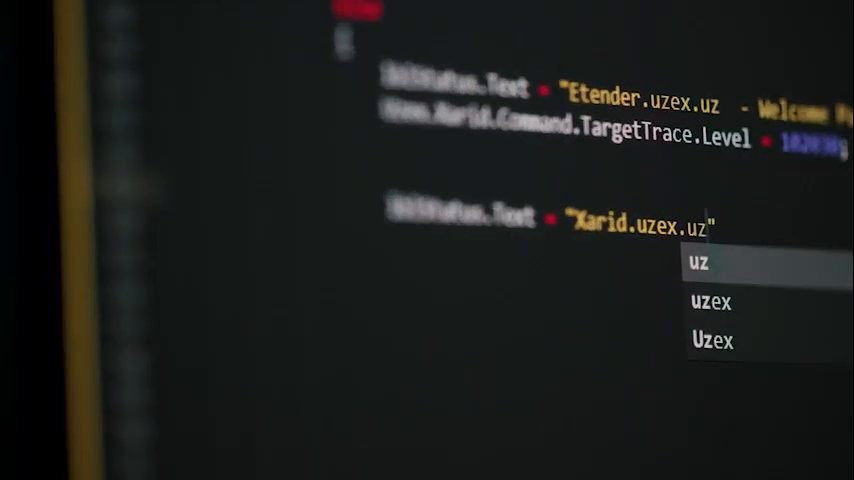